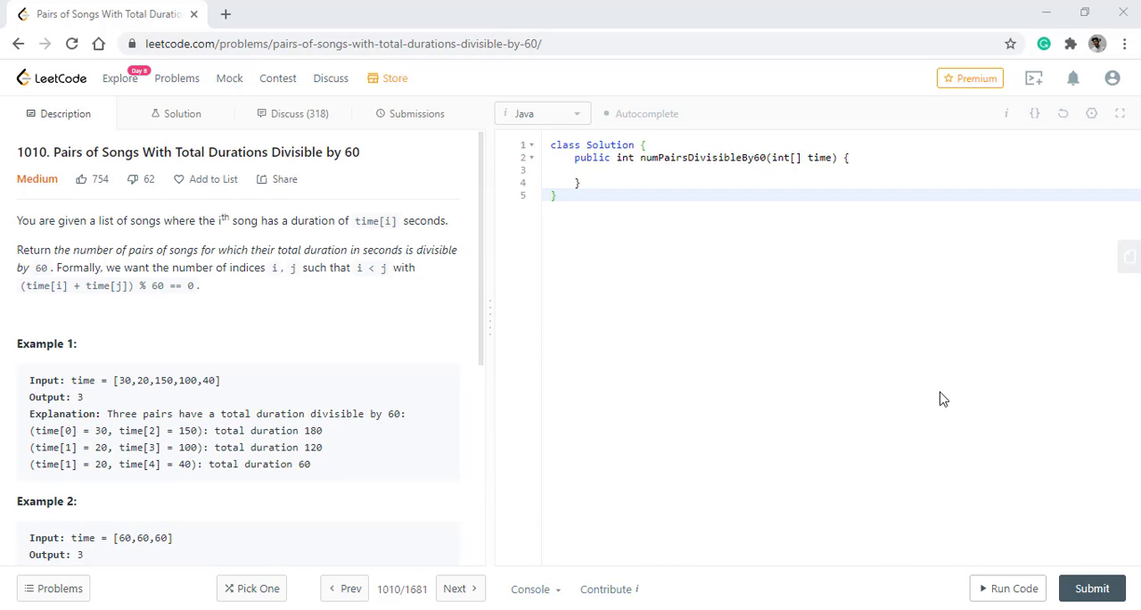
{"action": "mouse_move", "coordinate": [269, 360]}
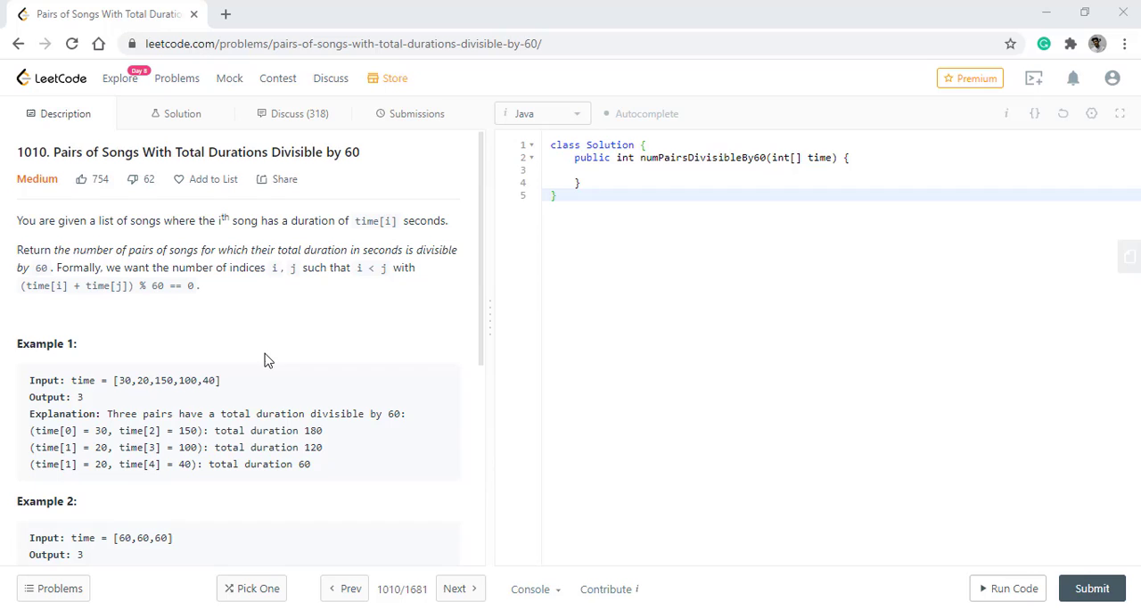
Scroll down the problem description to the hints, then back up
{"action": "scroll", "scroll_direction": "down", "scroll_amount": 3}
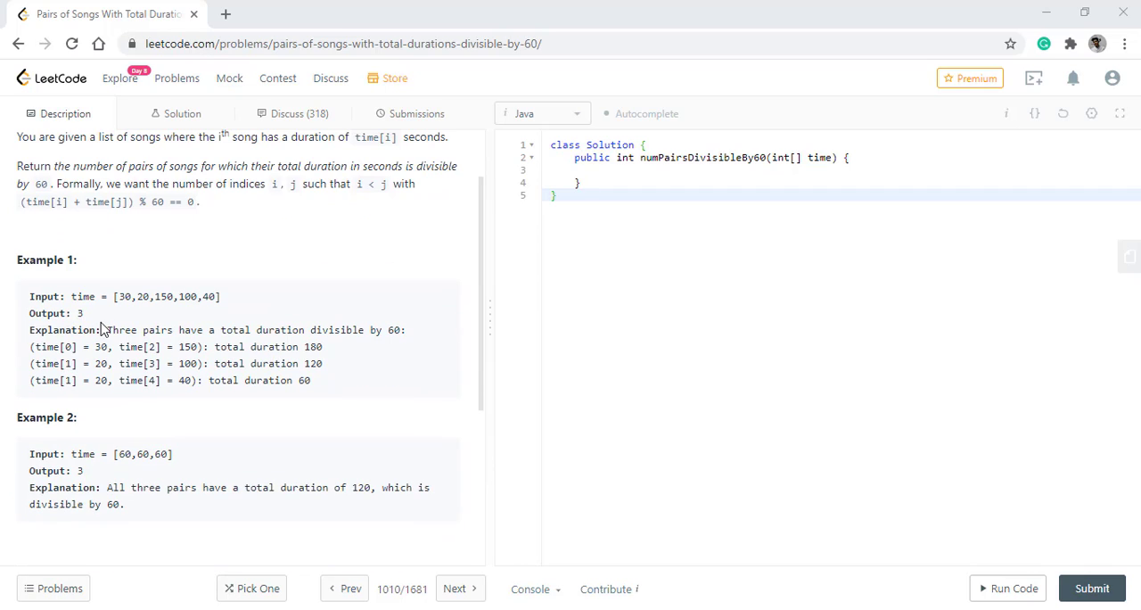
{"action": "scroll", "scroll_direction": "down", "scroll_amount": 3}
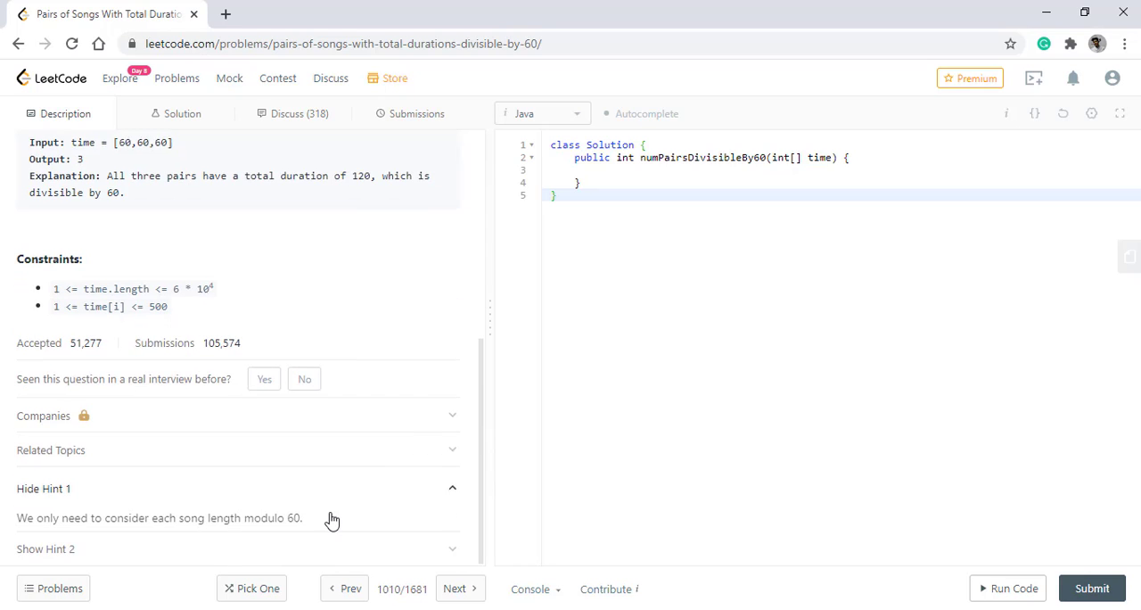
{"action": "scroll", "scroll_direction": "down", "scroll_amount": 3}
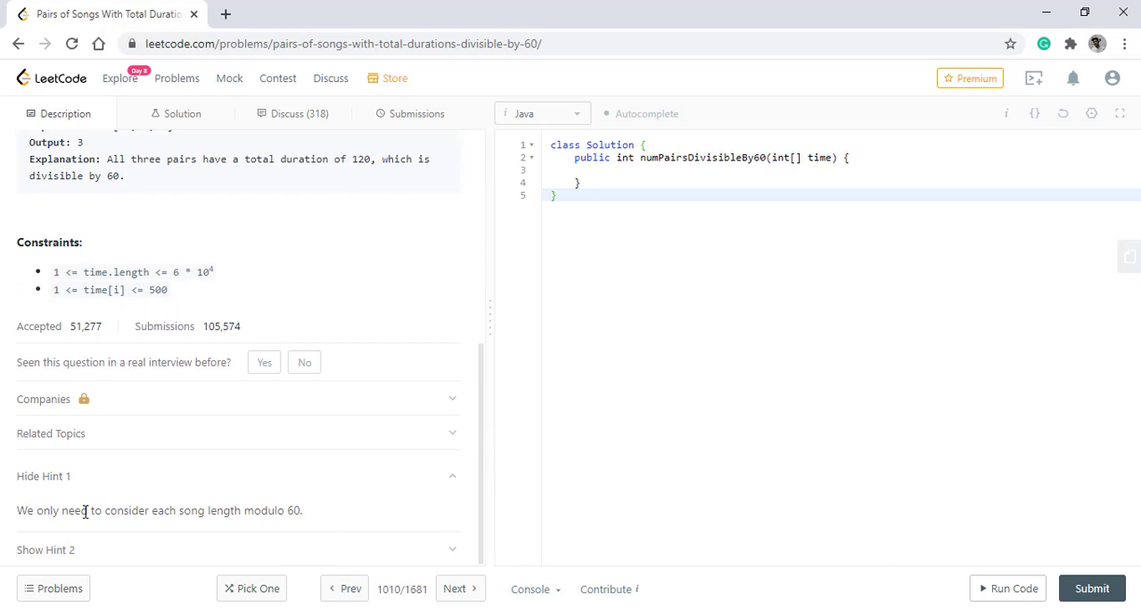
{"action": "mouse_move", "coordinate": [320, 510]}
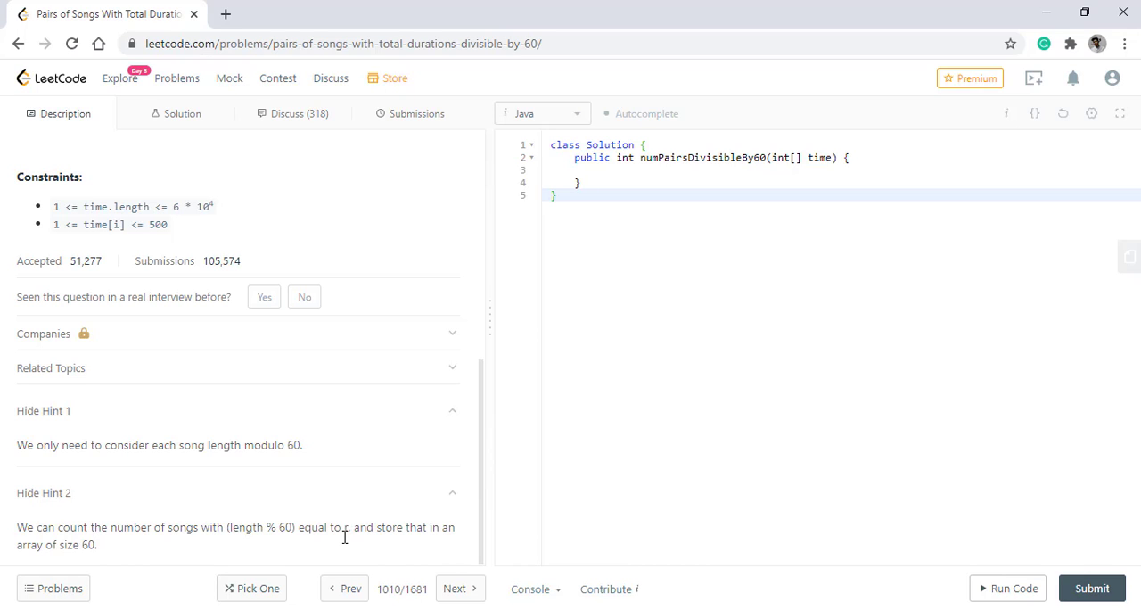
{"action": "scroll", "scroll_direction": "up", "scroll_amount": 3}
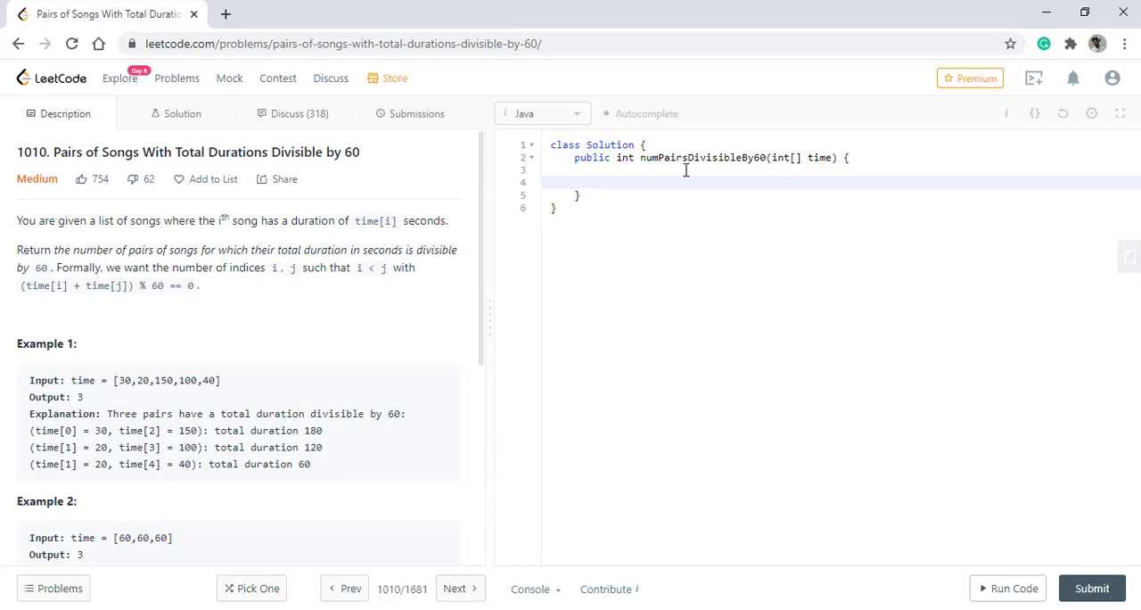
Add an int[60] count array and a loop counting each song's time%60
{"action": "type", "text": "int[] count"}
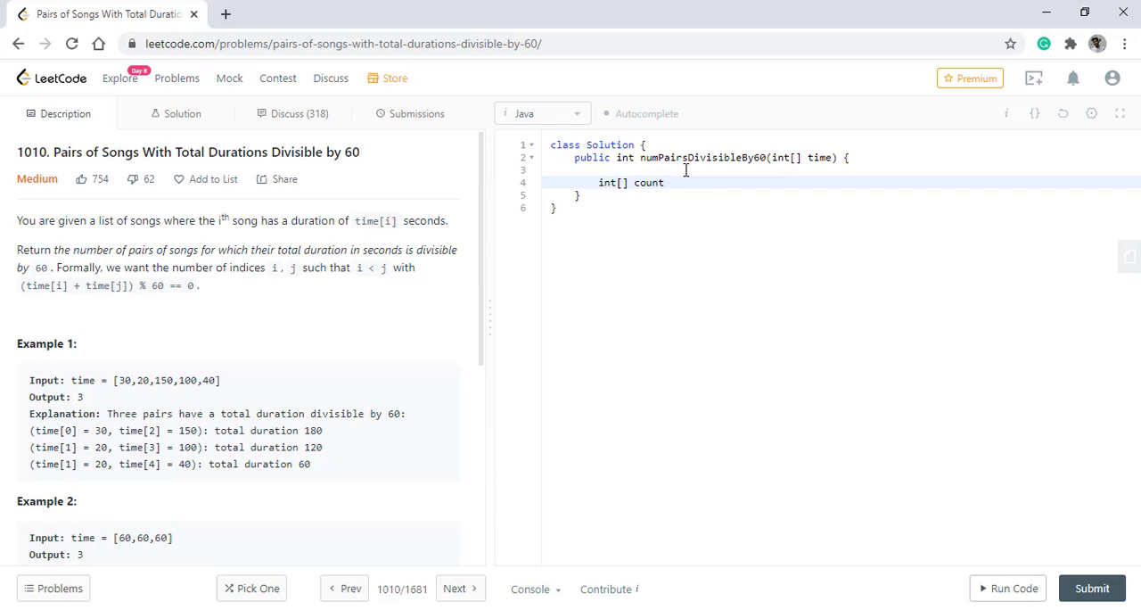
{"action": "type", "text": "=new int[60];"}
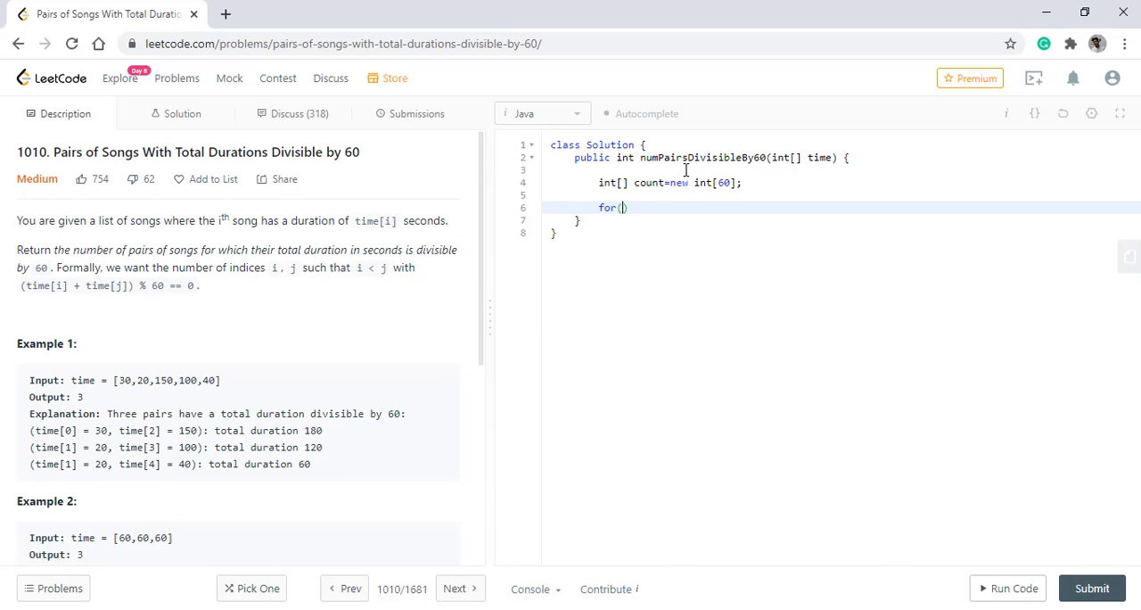
{"action": "type", "text": "int i:time"}
{"action": "type", "text": "count["}
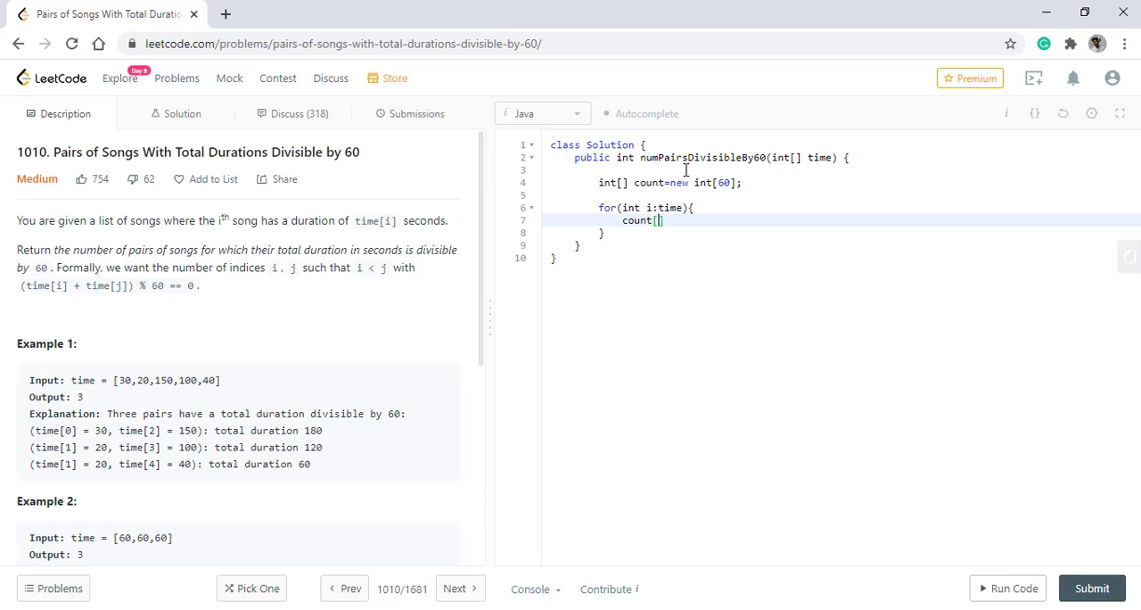
{"action": "type", "text": "i%"}
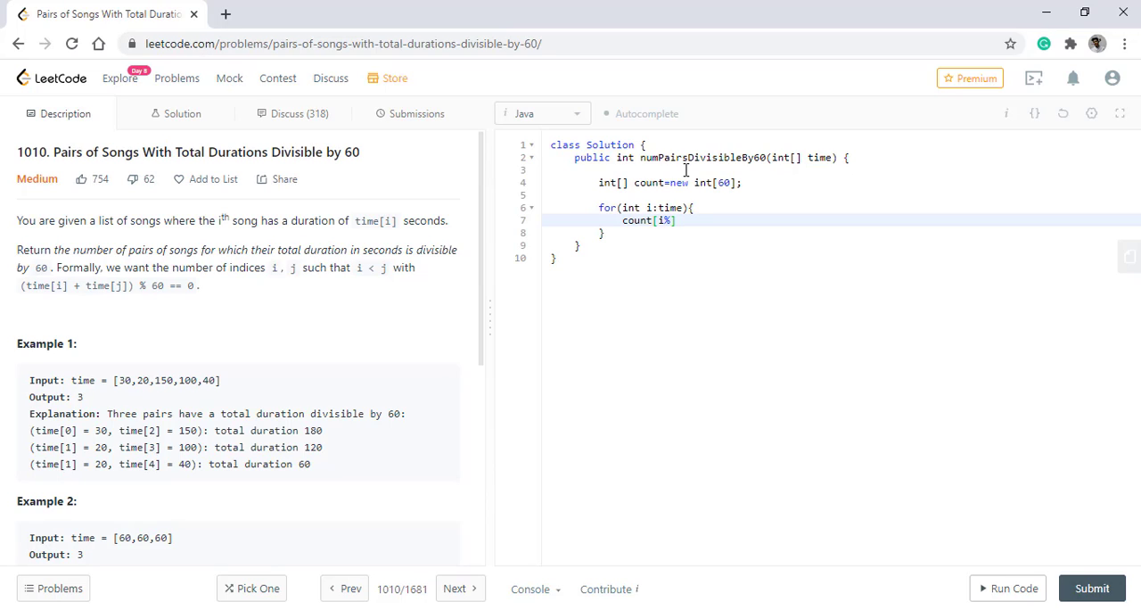
{"action": "type", "text": "60]++;"}
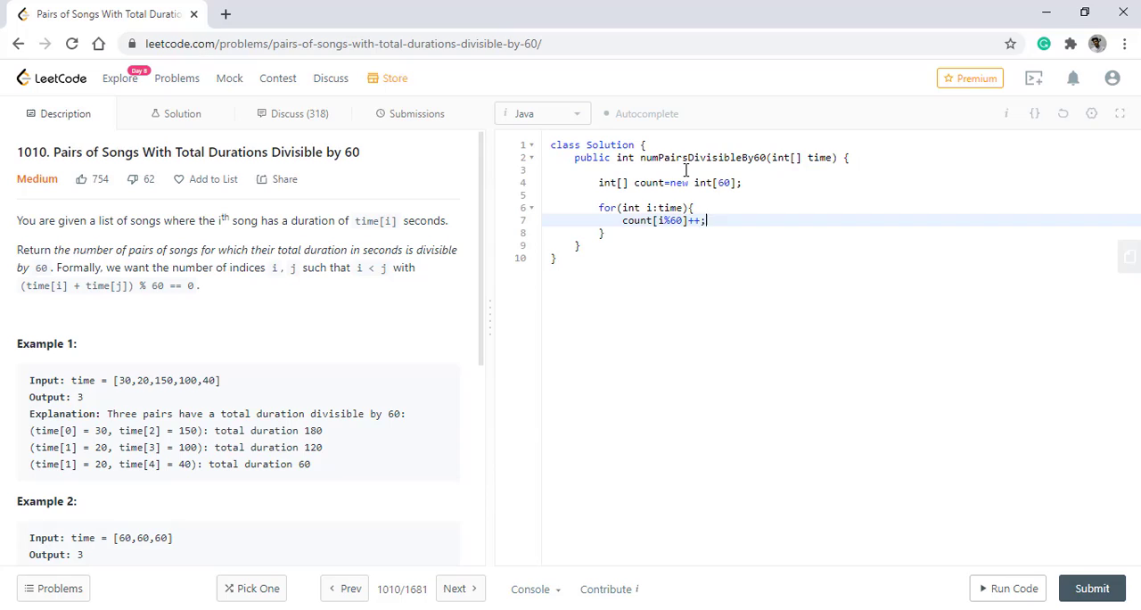
{"action": "key", "text": "Enter"}
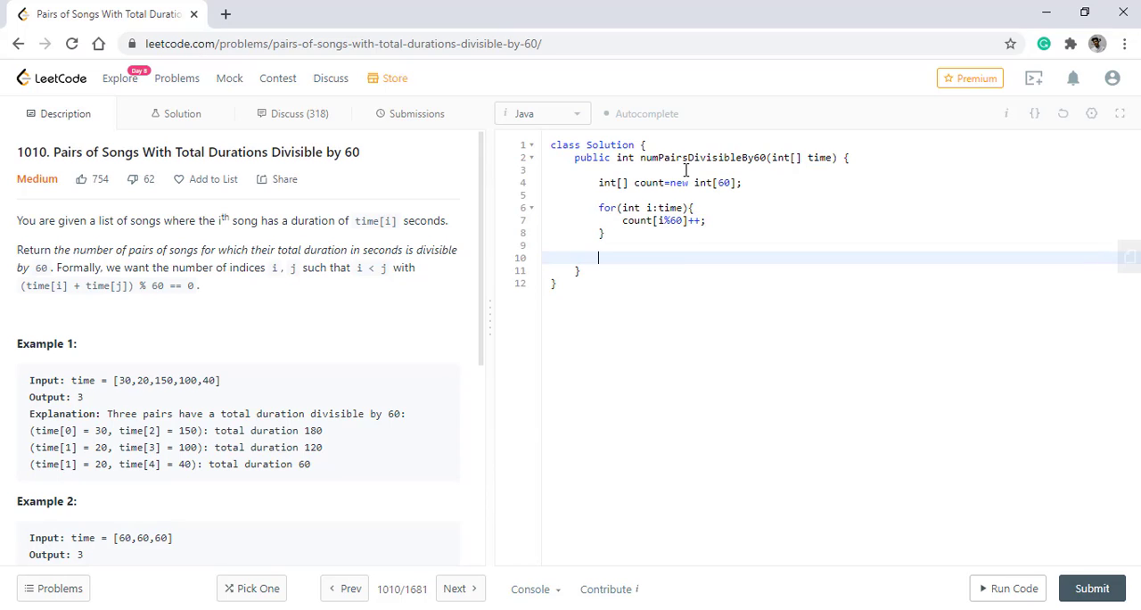
Add int pair=0 and a loop adding count[i]*count[60-i] for complementary remainders
{"action": "type", "text": "int pair=0;"}
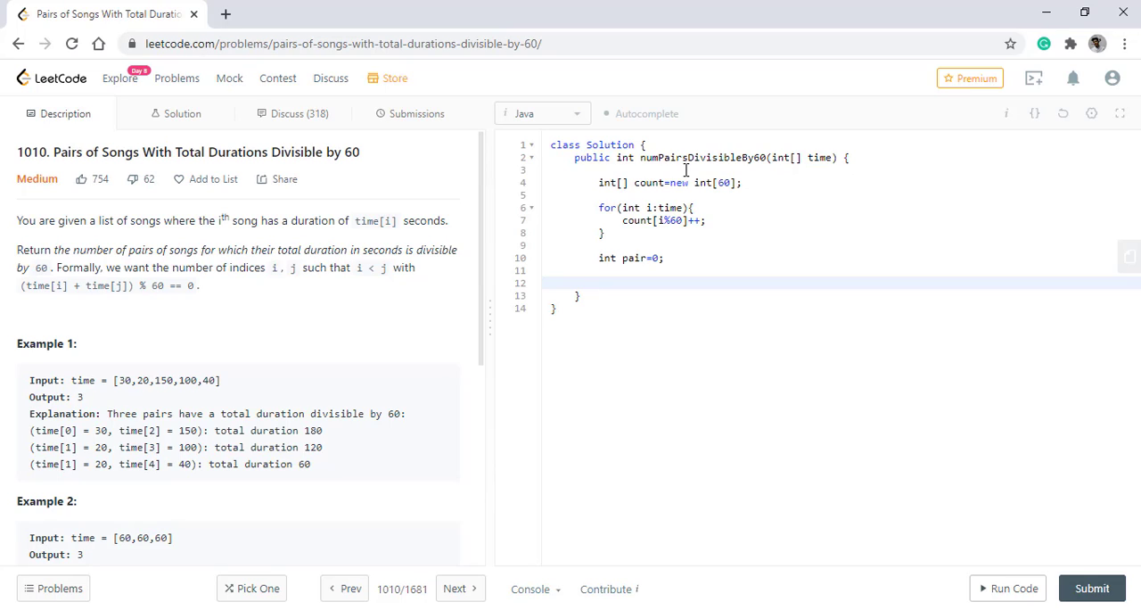
{"action": "type", "text": "for(int i=1;i<20;i++){"}
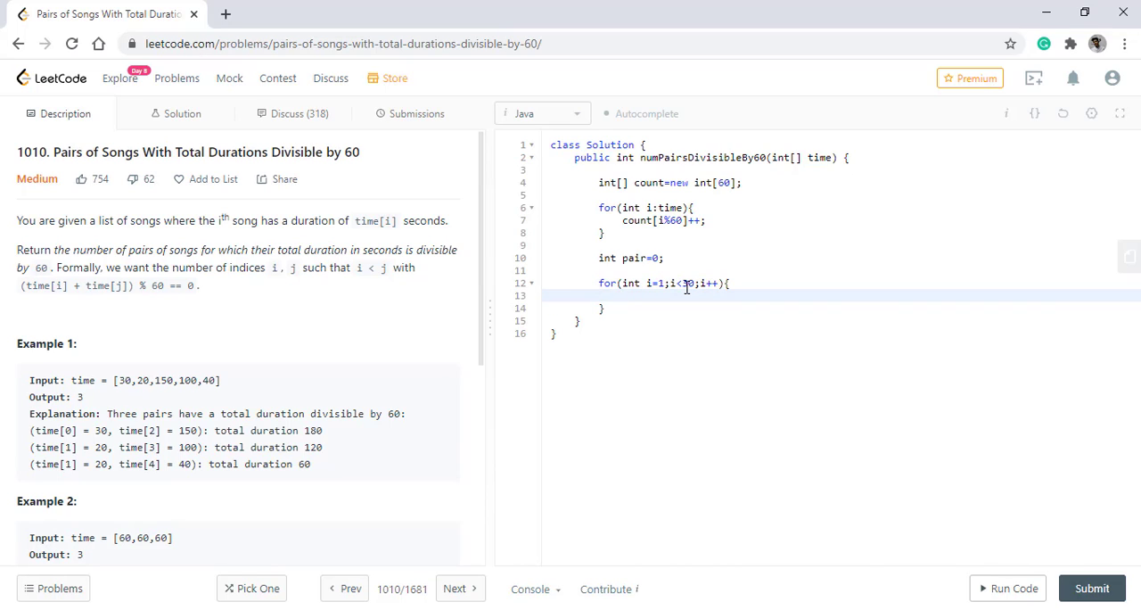
{"action": "type", "text": "pair+="}
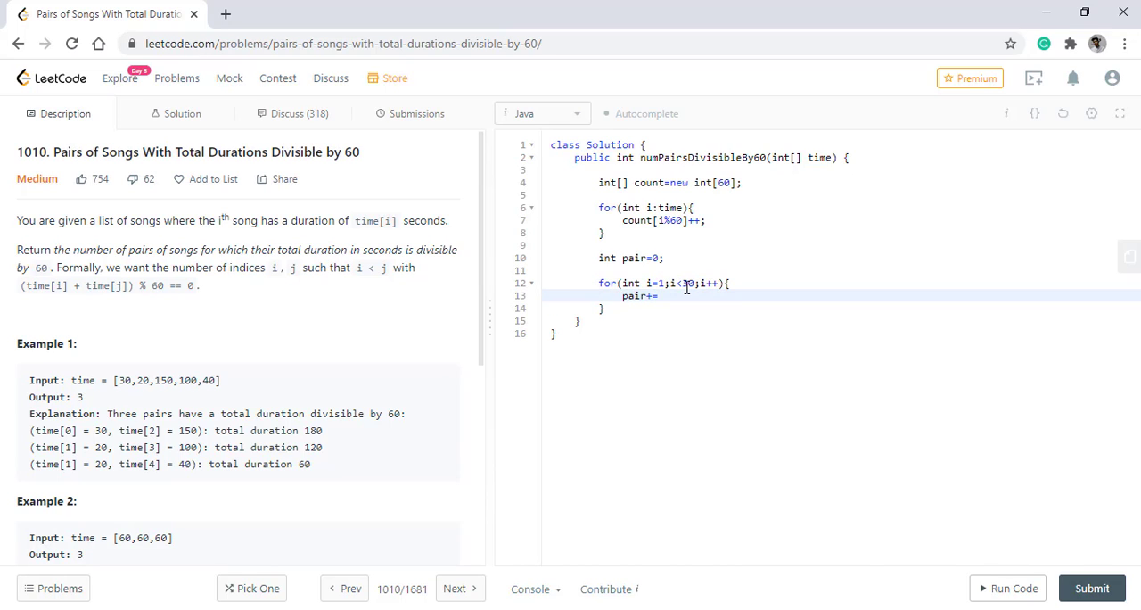
{"action": "type", "text": "count[i]"}
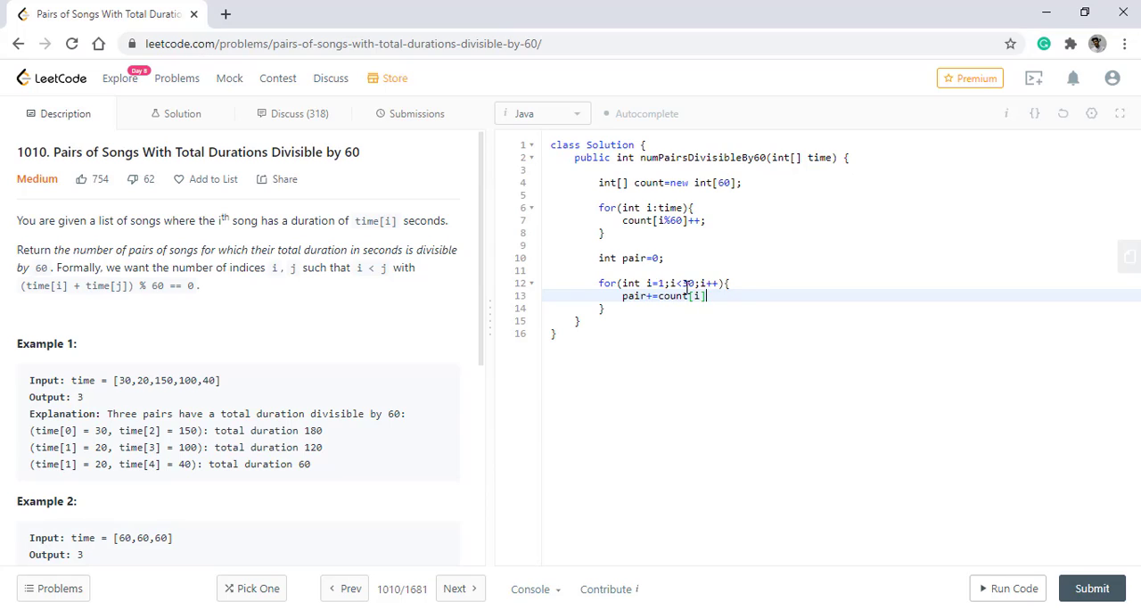
{"action": "type", "text": "*count[60-i];"}
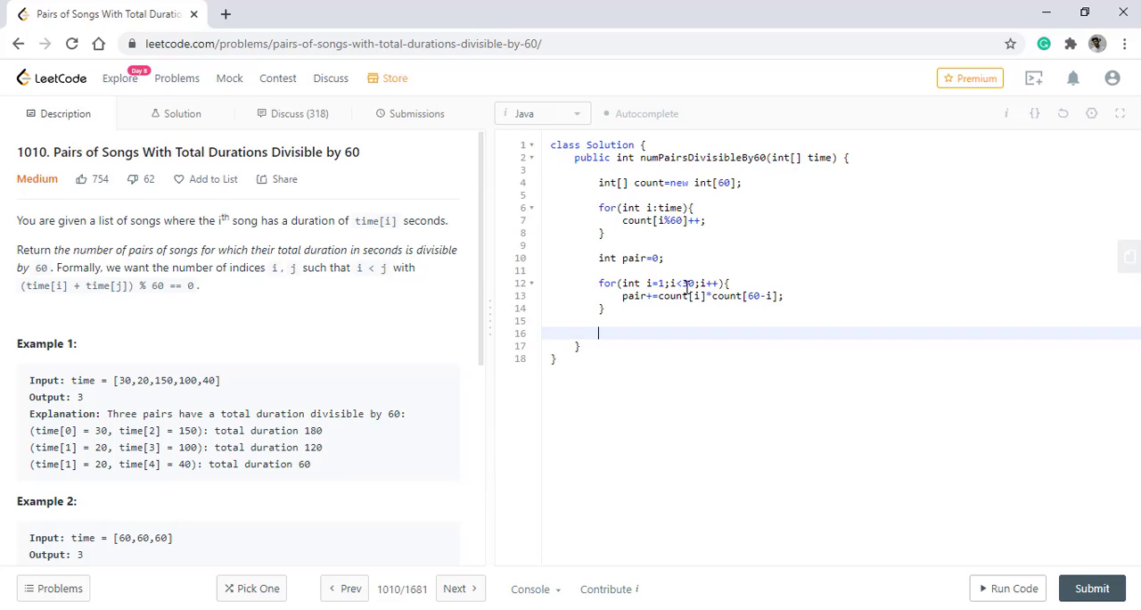
{"action": "key", "text": "enter"}
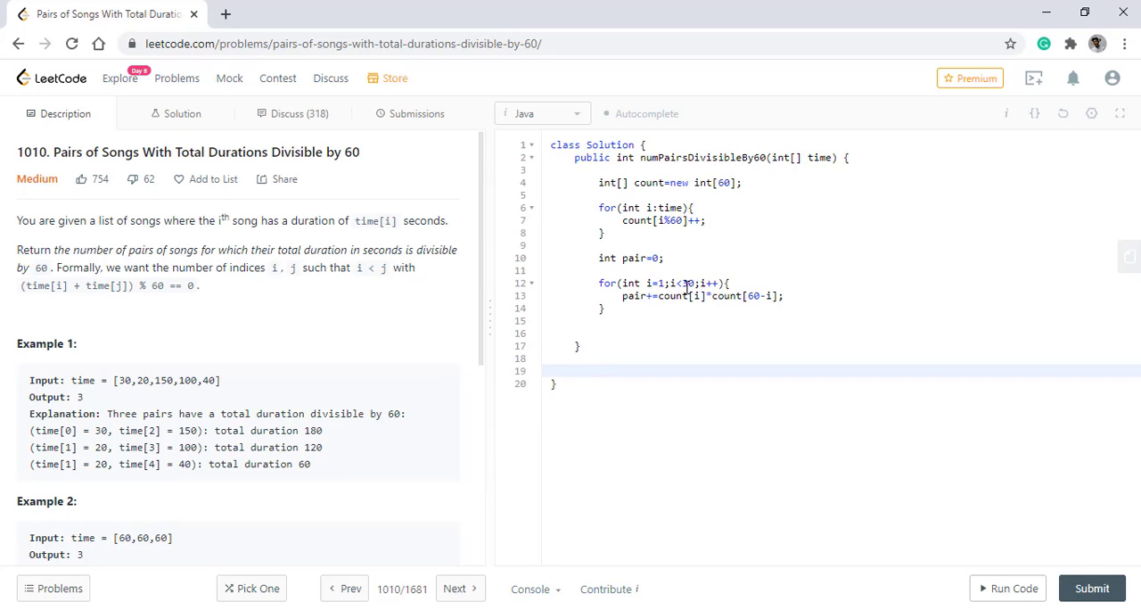
Write the sumOfN helper, add sumOfN(count[0]-1) + sumOfN(count[30]) to pair, and return pair
{"action": "type", "text": "int"}
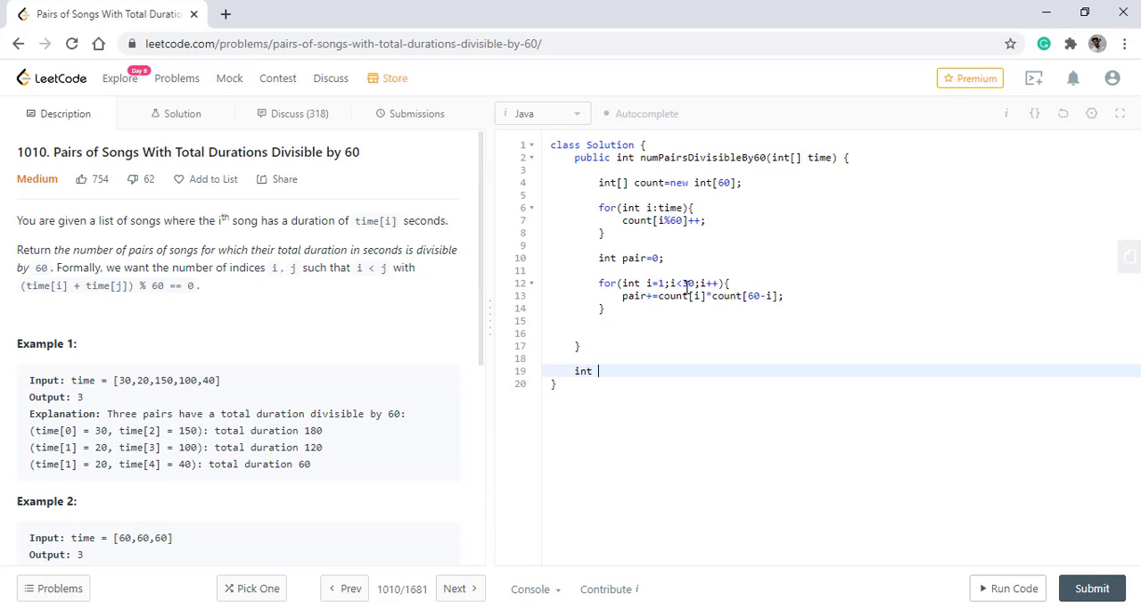
{"action": "type", "text": "sumOfN(int n){"}
{"action": "type", "text": "return n*"}
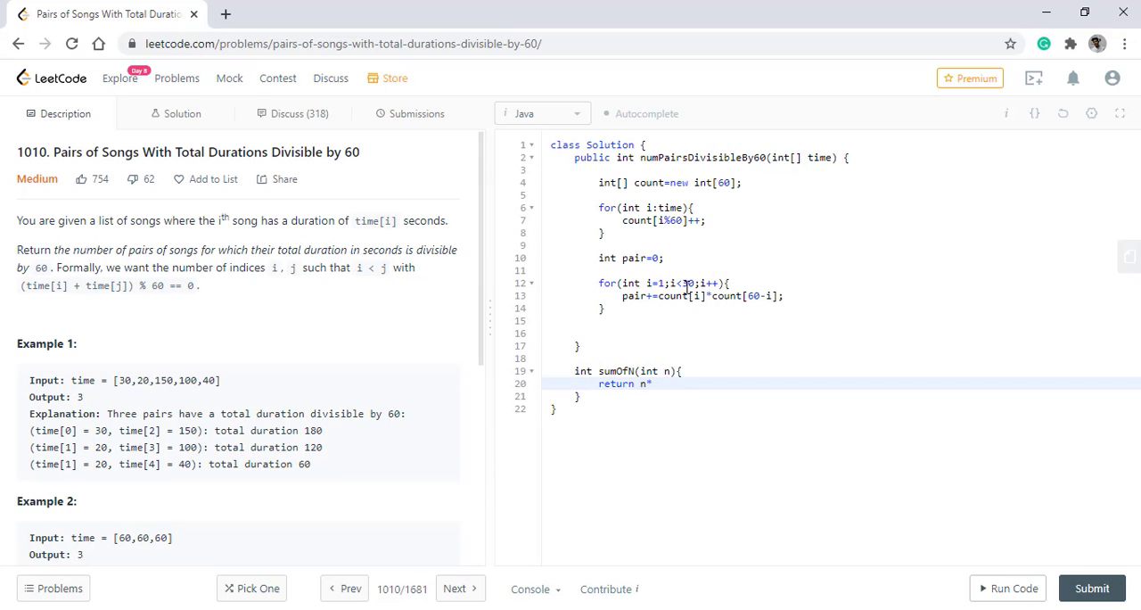
{"action": "type", "text": "pair"}
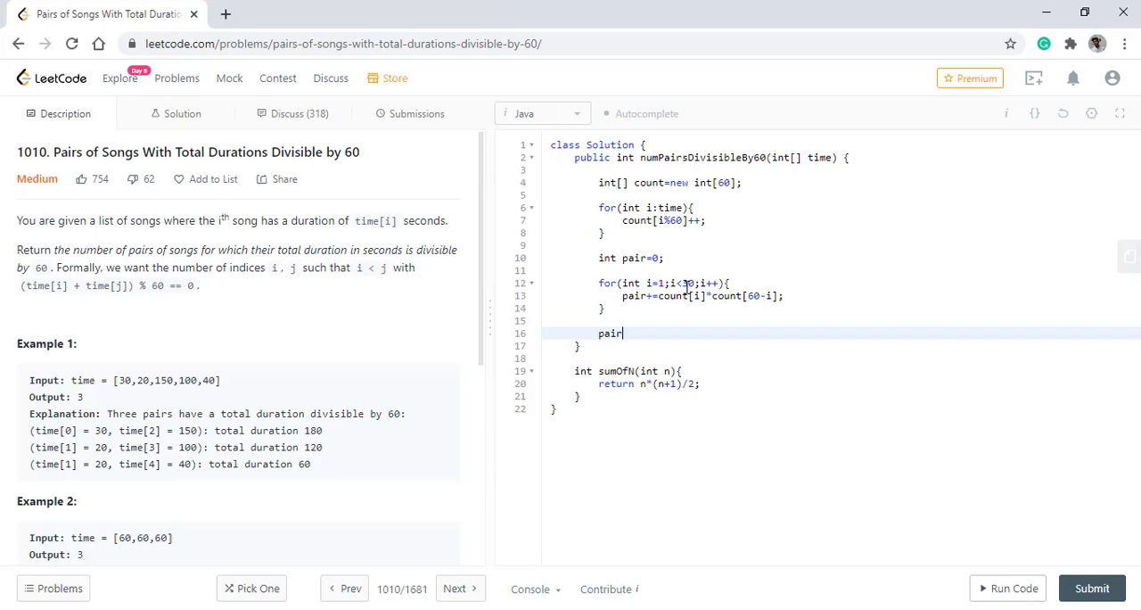
{"action": "type", "text": "+="}
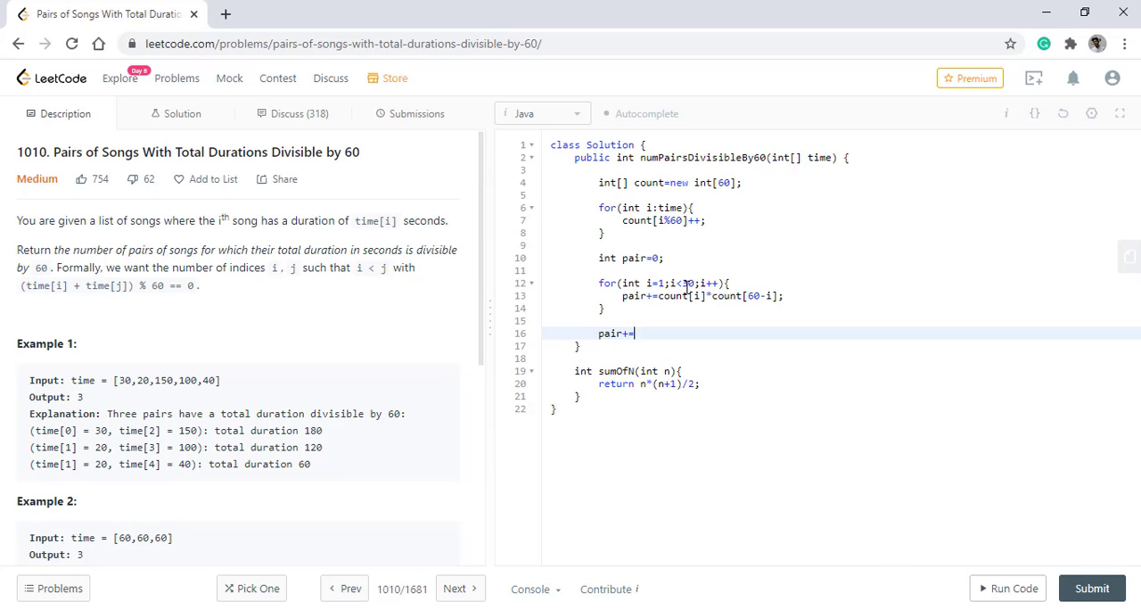
{"action": "type", "text": "sumOfN(count[0]-1)"}
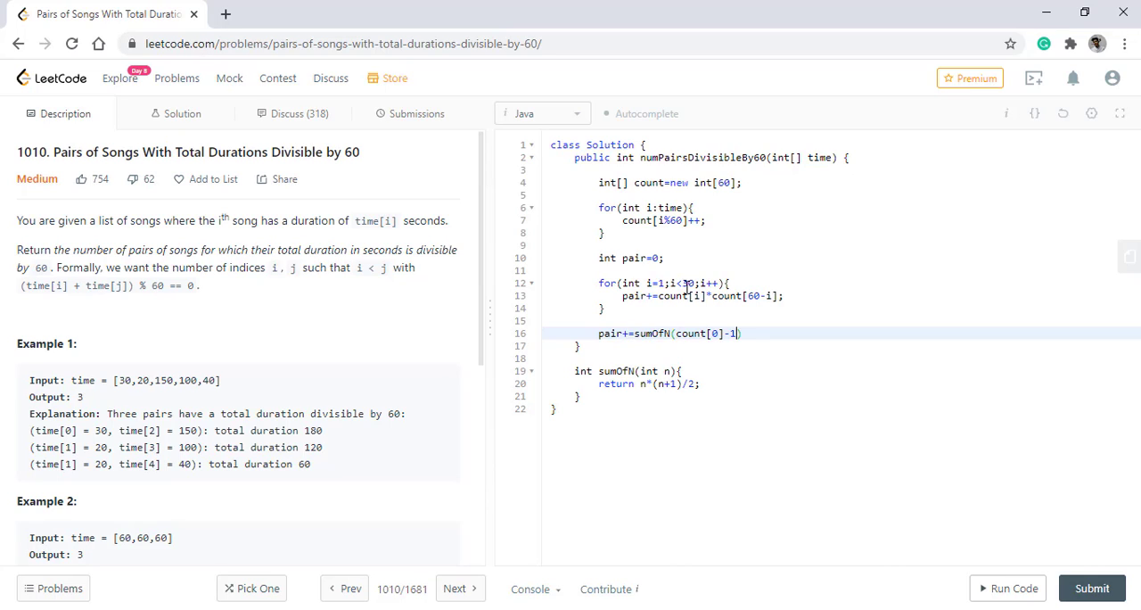
{"action": "type", "text": "+ sumOfN(count[30])"}
{"action": "type", "text": "return"}
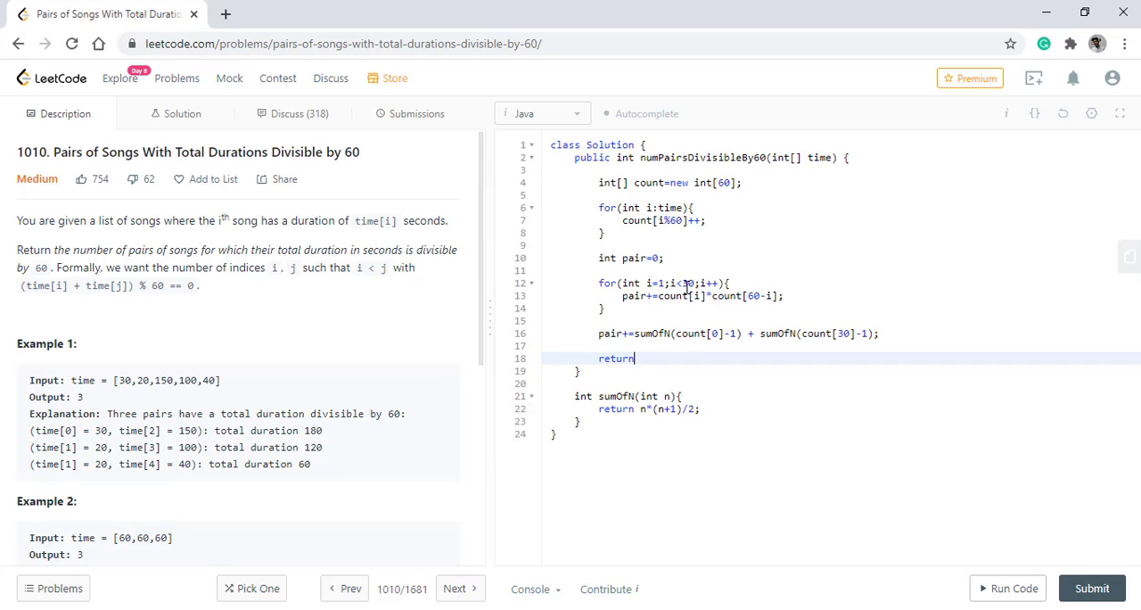
{"action": "type", "text": "pair;"}
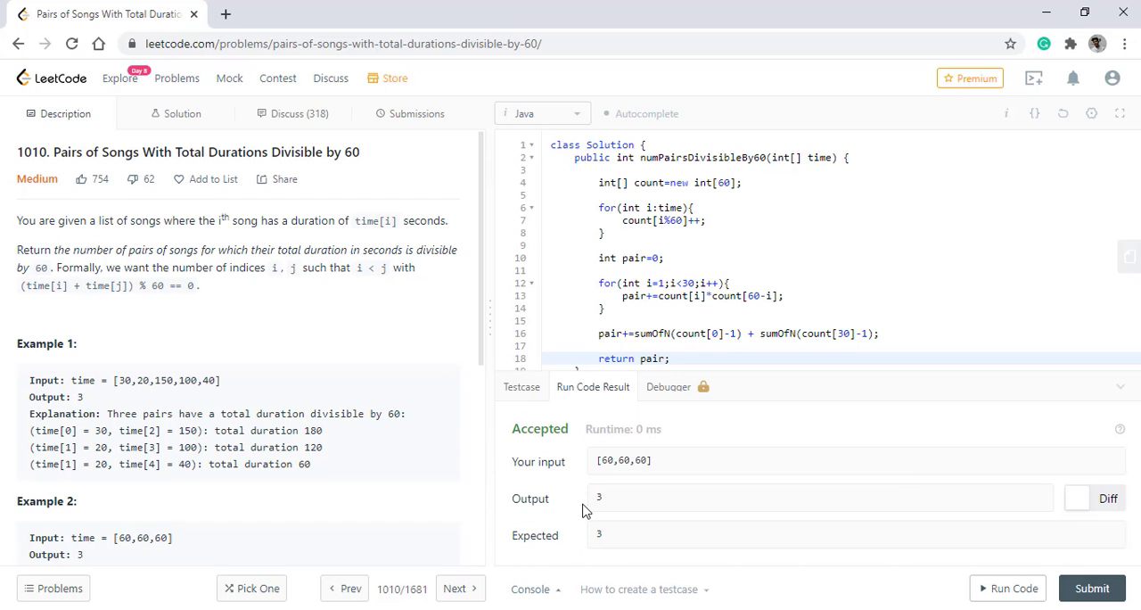
{"action": "mouse_move", "coordinate": [1092, 588]}
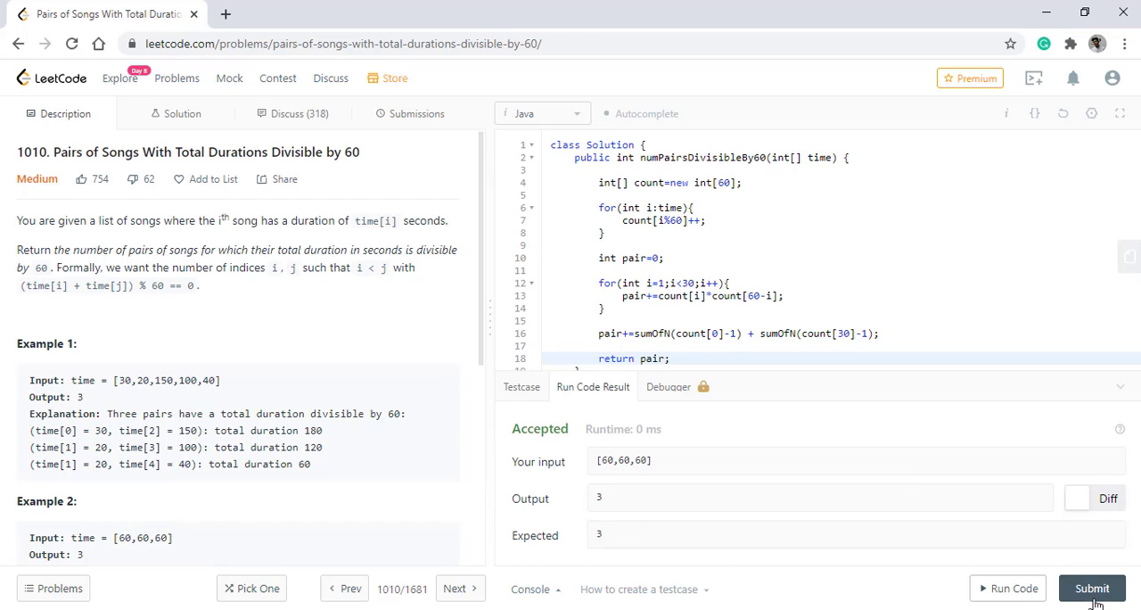